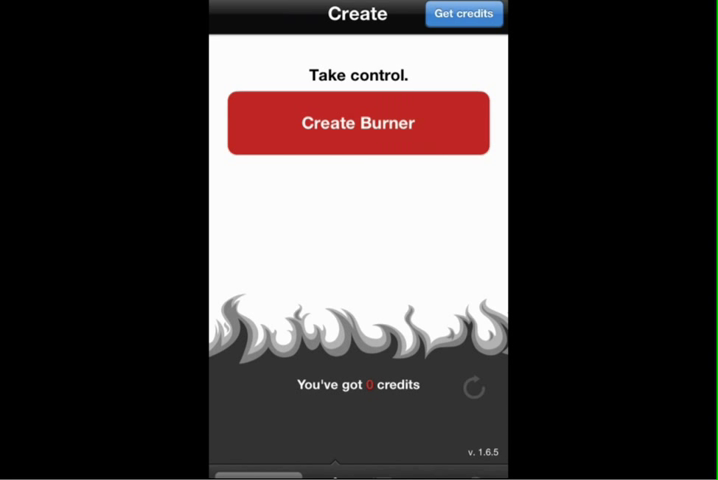
# Step: Open Get credits and choose the 3 Credit Pack
pyautogui.click(463, 13)
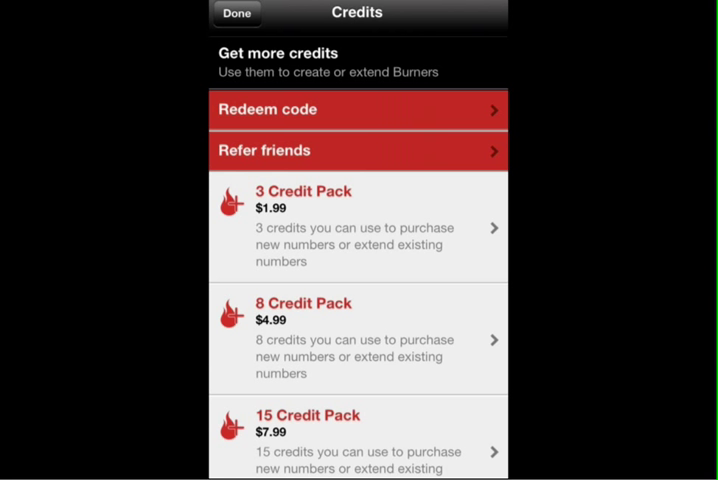
pyautogui.click(356, 226)
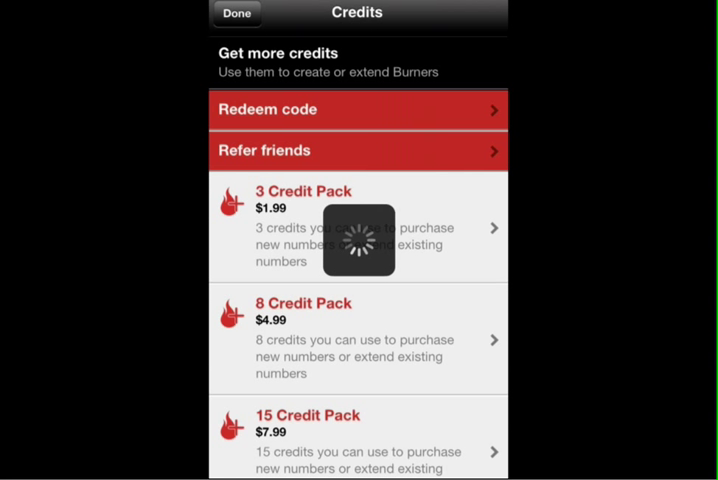
# Step: Cancel the $1.99 in-app purchase confirmation for the 3 Credit Pack
pyautogui.click(357, 220)
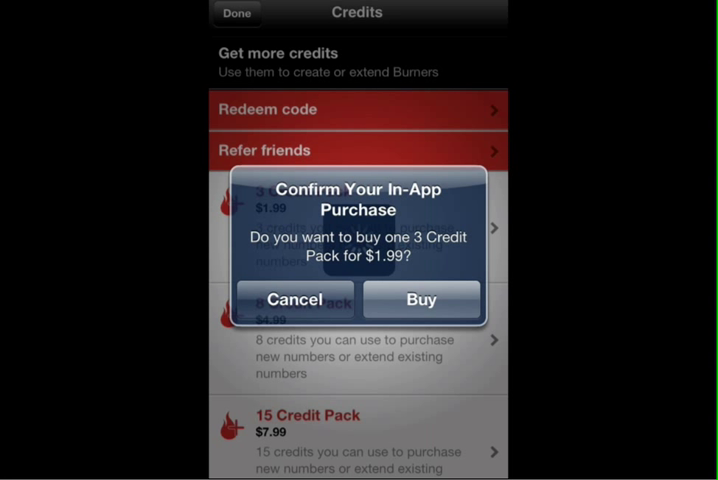
pyautogui.click(291, 300)
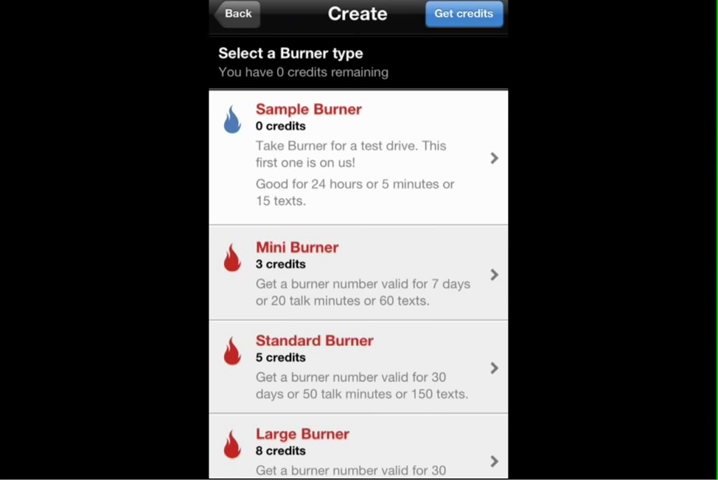
# Step: Scroll the burner type list to reveal the Long Burner costing 8 credits
pyautogui.scroll(-3)
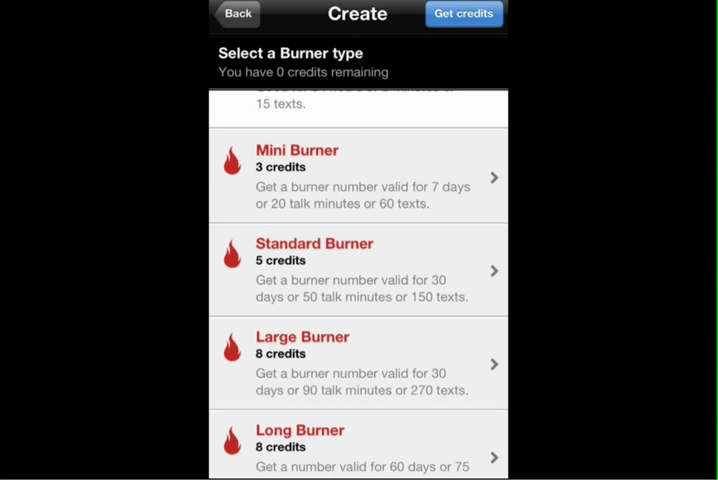